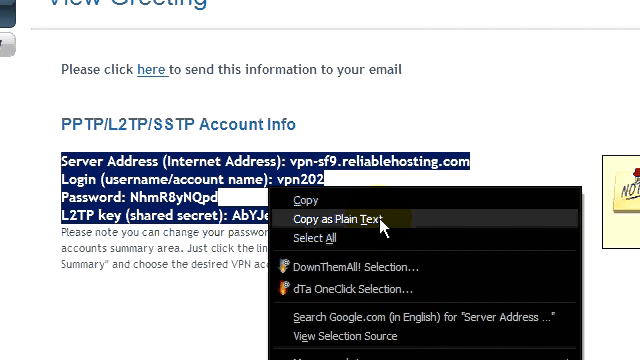
Step: Copy the selected PPTP/L2TP/SSTP account details from the ReliableHosting page as plain text
click(340, 218)
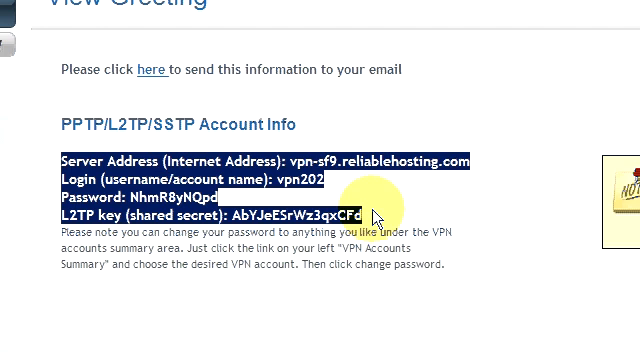
scroll(down, 3)
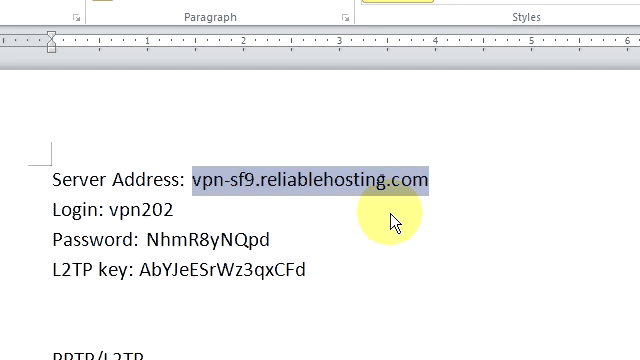
Step: From Start > Connect To, choose Show all connections to list existing network connections
click(30, 12)
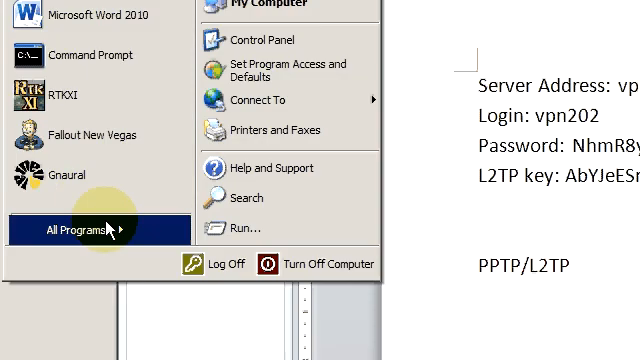
click(260, 100)
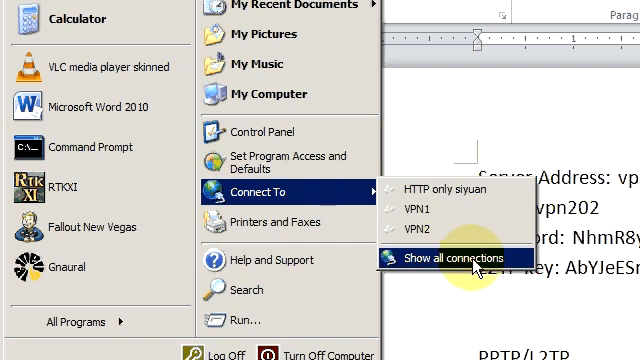
click(450, 258)
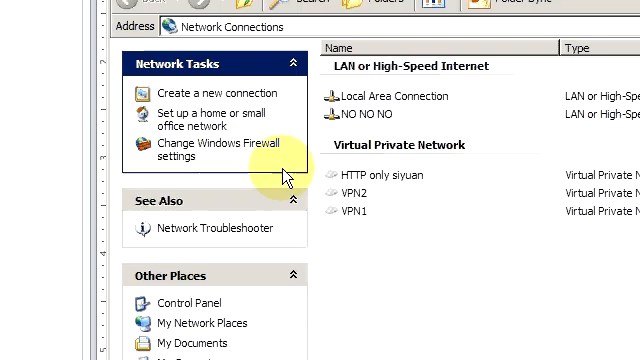
mouse_move(200, 94)
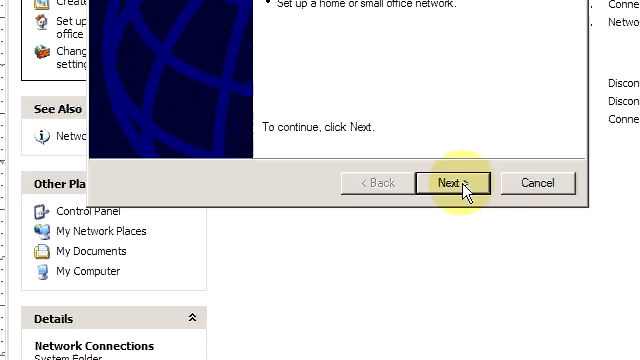
Step: Pass the wizard's welcome page and choose Connect to the network at my workplace
click(452, 184)
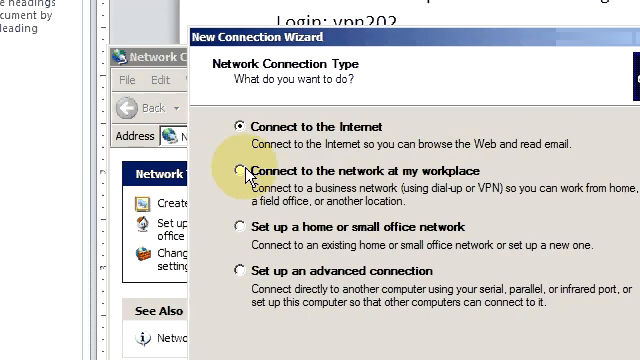
click(242, 172)
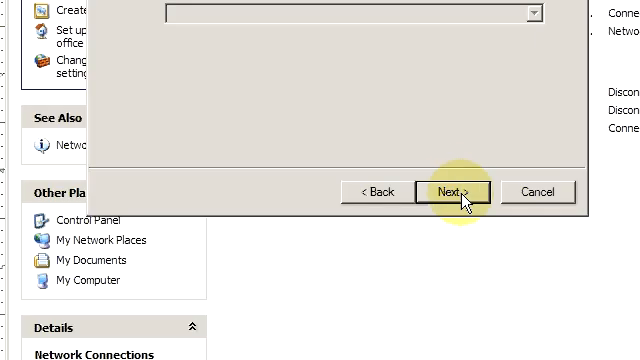
Step: Name the connection PPTP/L2TP/SSTP, set host vpn-sf9.reliablehosting.com, and finish the wizard
click(452, 192)
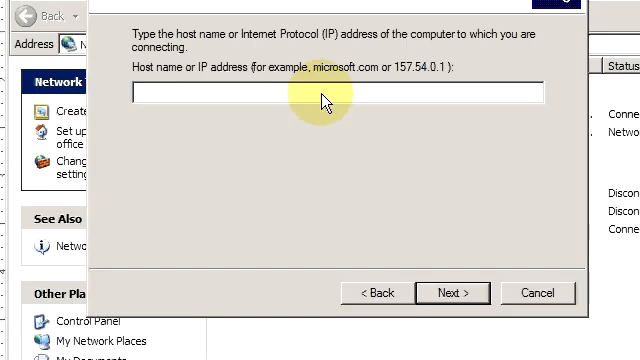
text(PPTP/L2TP/SSTP)
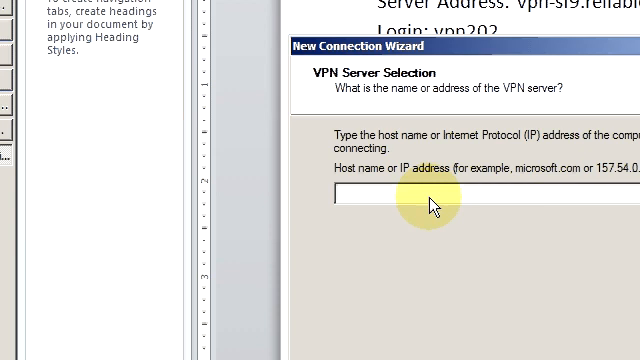
text(vpn-sf9.reliablehosting.com)
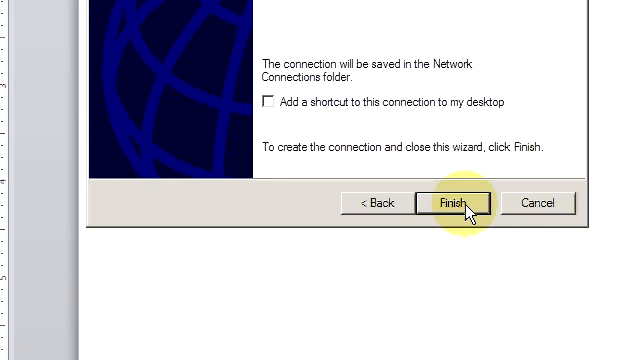
click(450, 202)
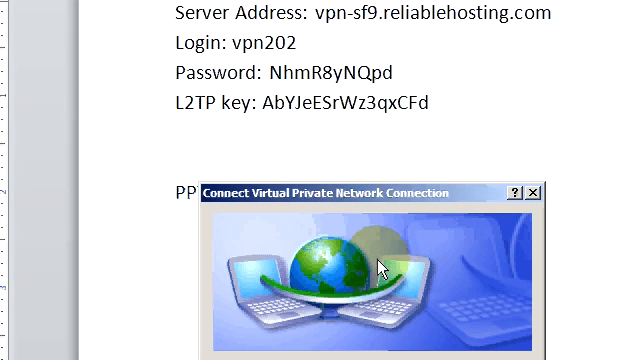
Step: Enter user vpn202 with password, save credentials for anyone using the computer, go to Properties
scroll(down, 3)
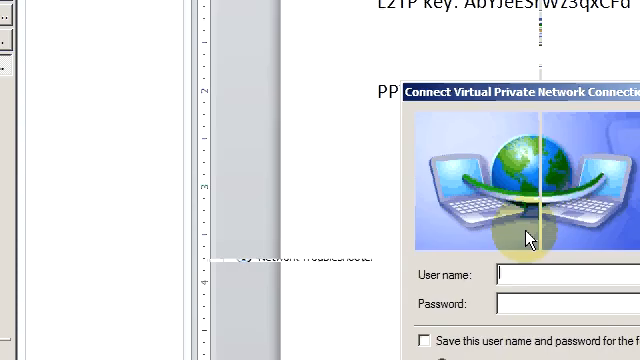
text(vpn202)
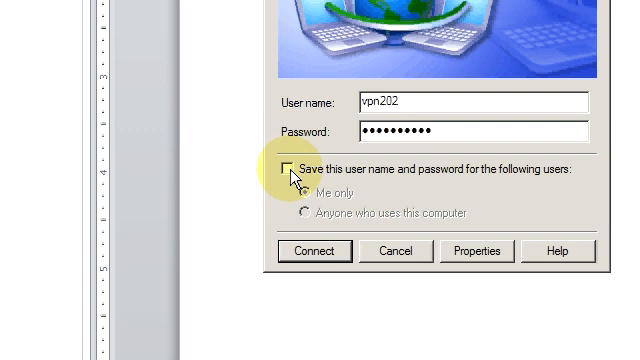
click(288, 168)
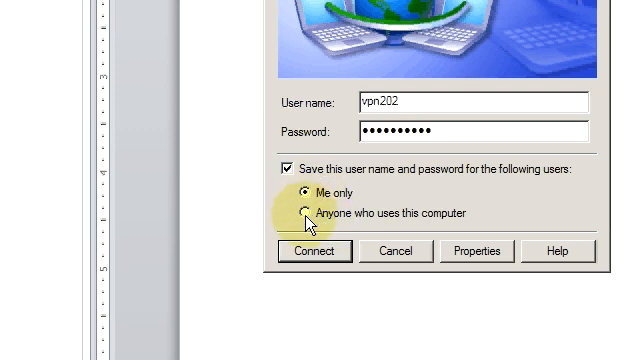
click(304, 212)
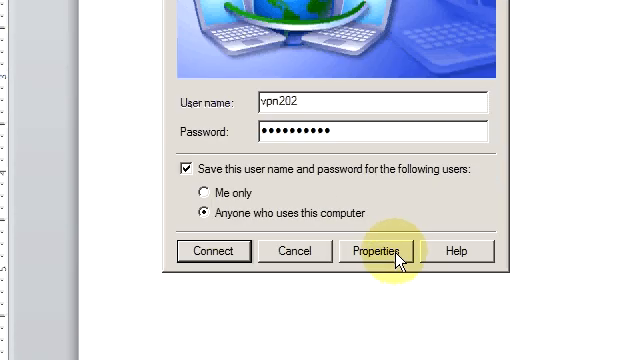
click(378, 252)
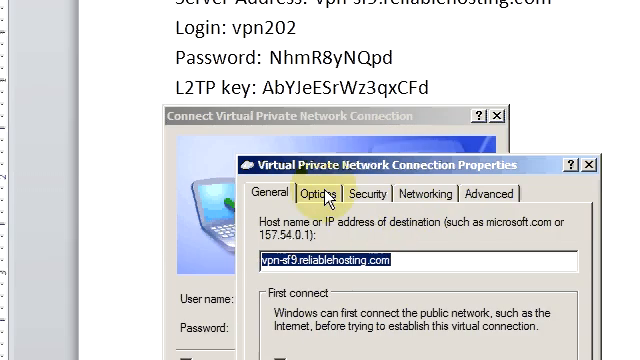
Step: Review the connection's Options and Security settings in its Properties window
click(320, 192)
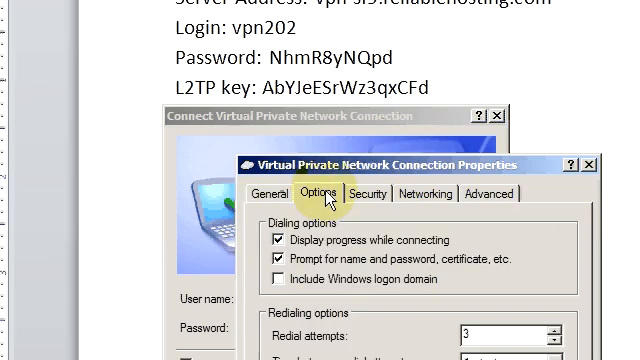
click(368, 192)
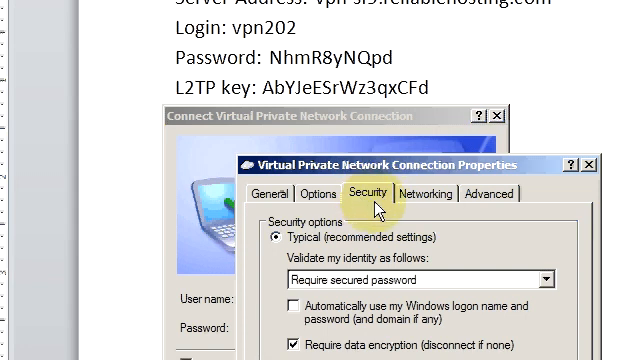
mouse_move(380, 238)
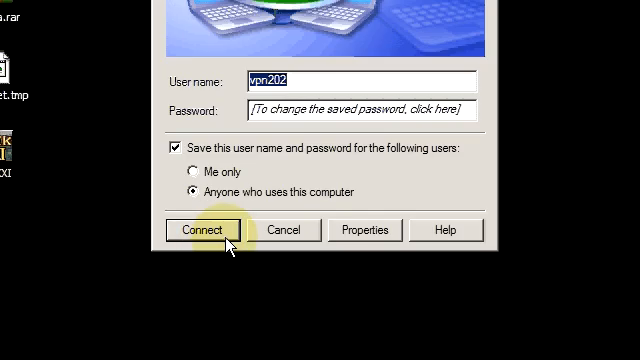
mouse_move(232, 150)
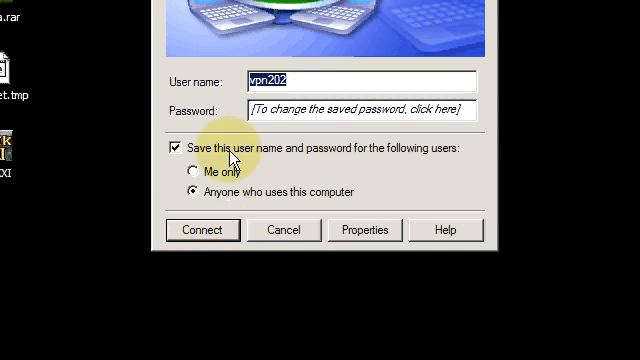
mouse_move(284, 164)
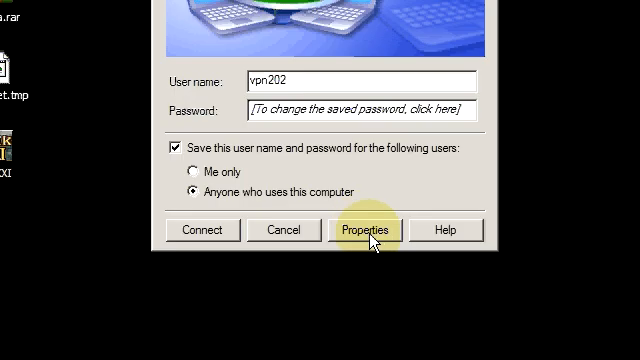
Step: Enable 'Show icon in notification area when connected' in the VPN's Properties and confirm with OK
click(366, 228)
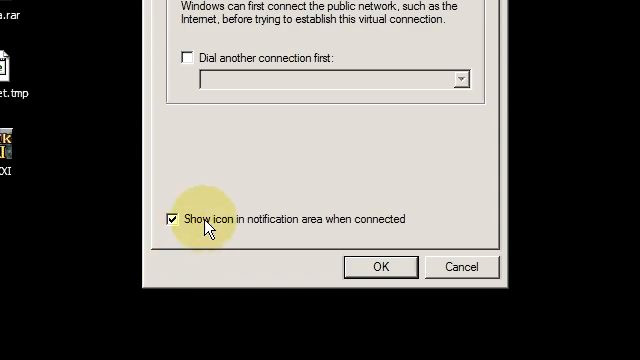
mouse_move(352, 228)
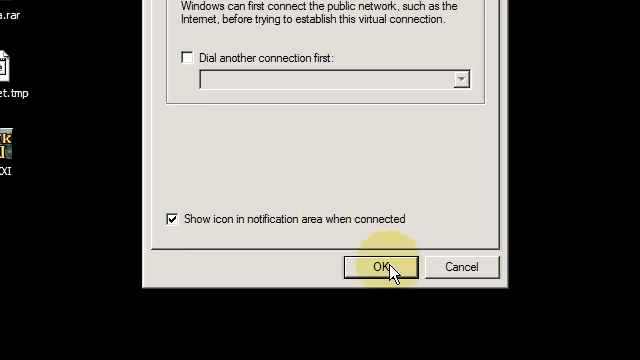
click(378, 266)
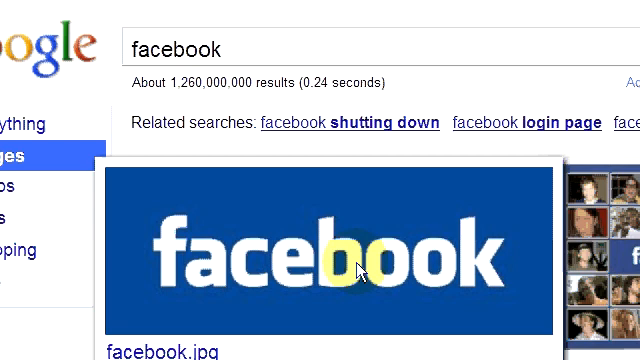
scroll(down, 3)
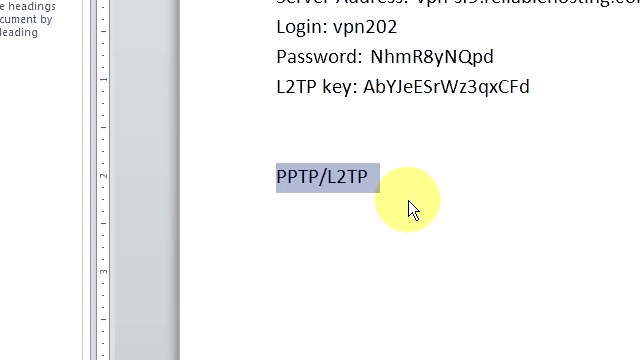
mouse_move(300, 176)
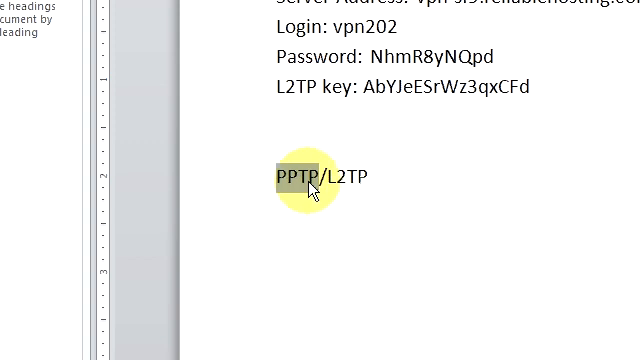
Step: Highlight the word PPTP in the Word notes holding the account details
double_click(312, 176)
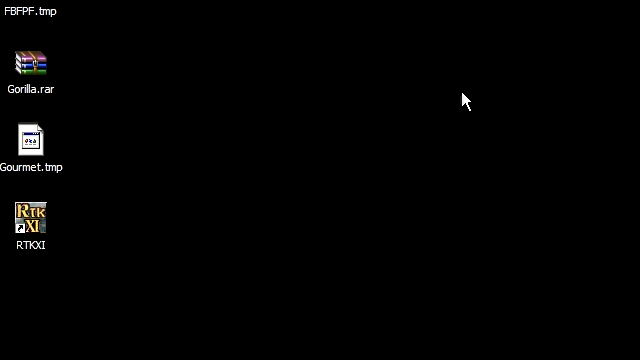
Step: Bring up the Start menu from the auto-hidden taskbar
click(24, 12)
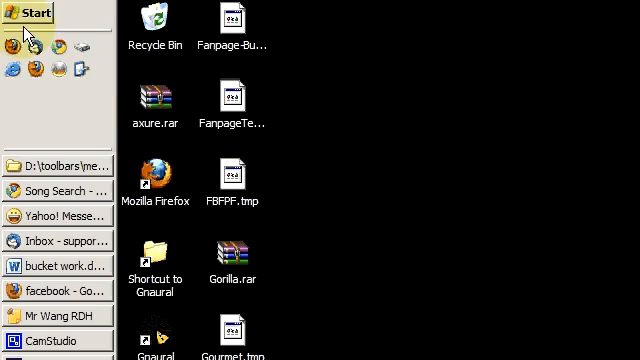
Step: Check Start > Connect To lists Virtual Private Network Connection alongside VPN1 and VPN2
click(30, 12)
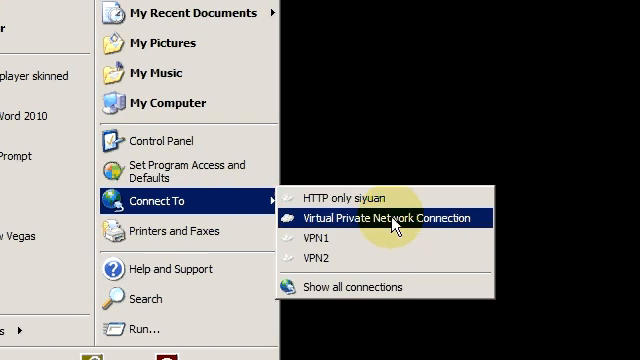
mouse_move(384, 242)
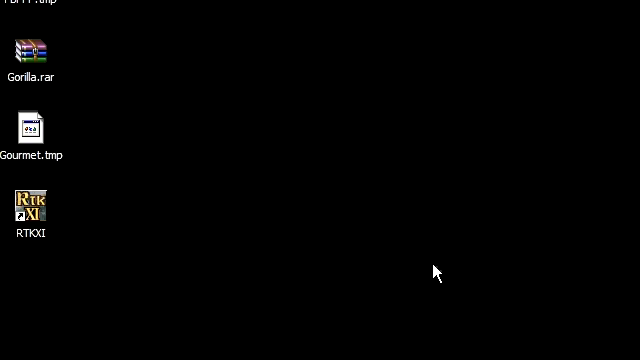
mouse_move(476, 114)
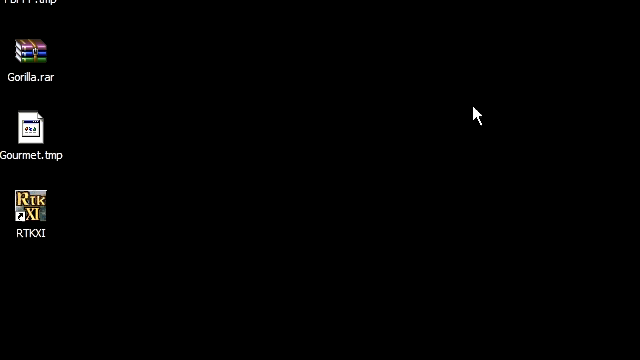